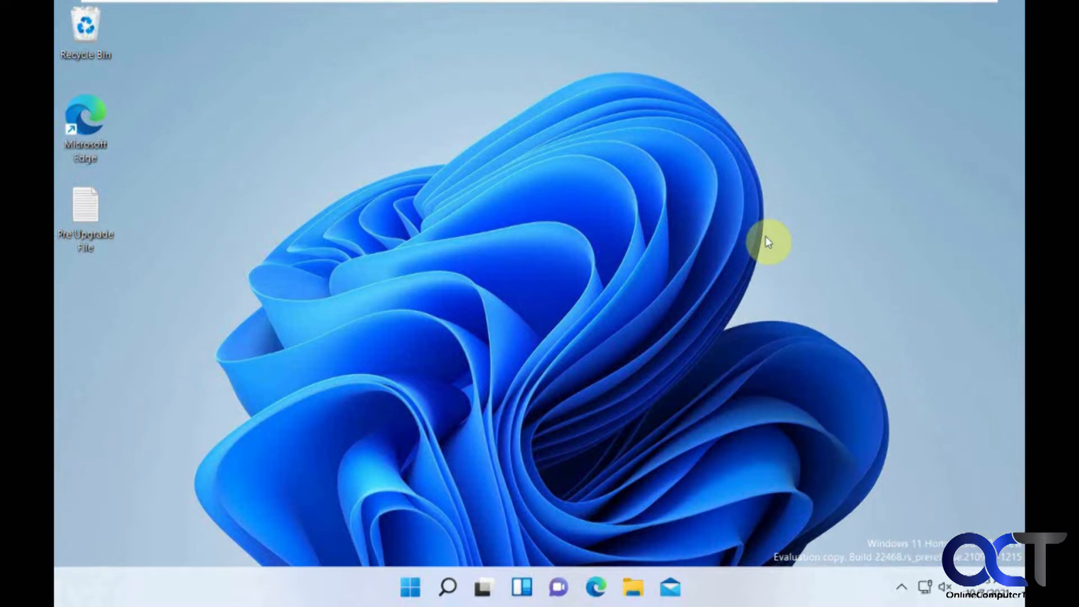
{"action": "mouse_move", "coordinate": [797, 262]}
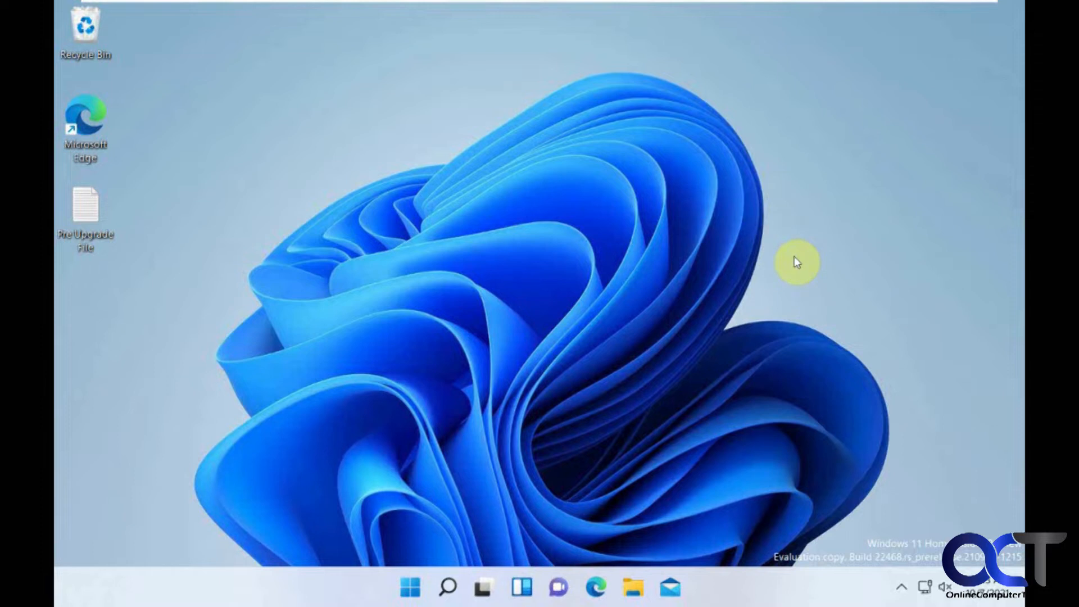
{"action": "mouse_move", "coordinate": [424, 165]}
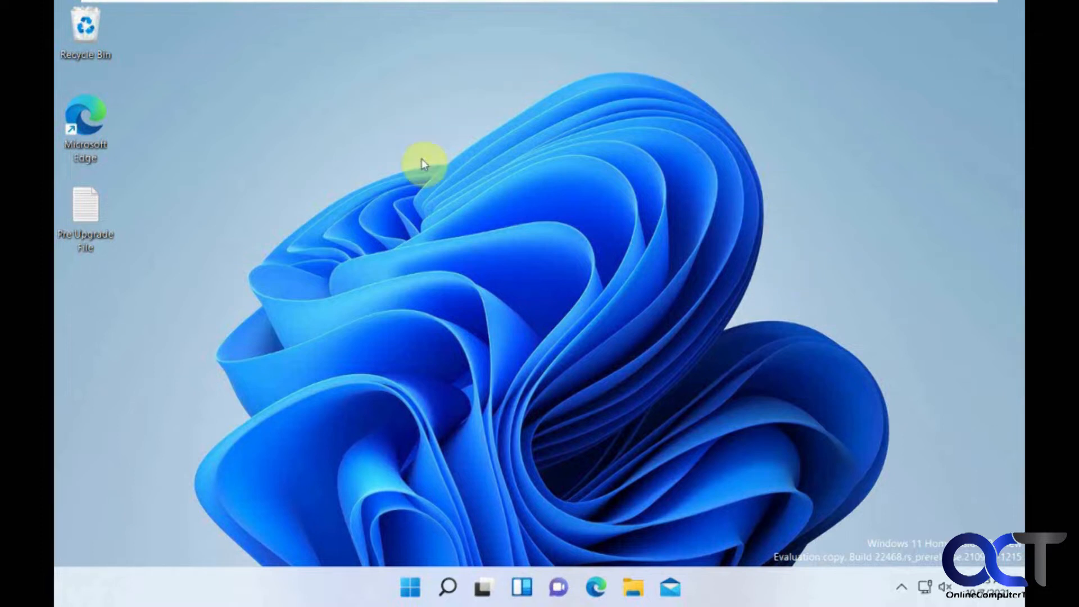
{"action": "mouse_move", "coordinate": [604, 164]}
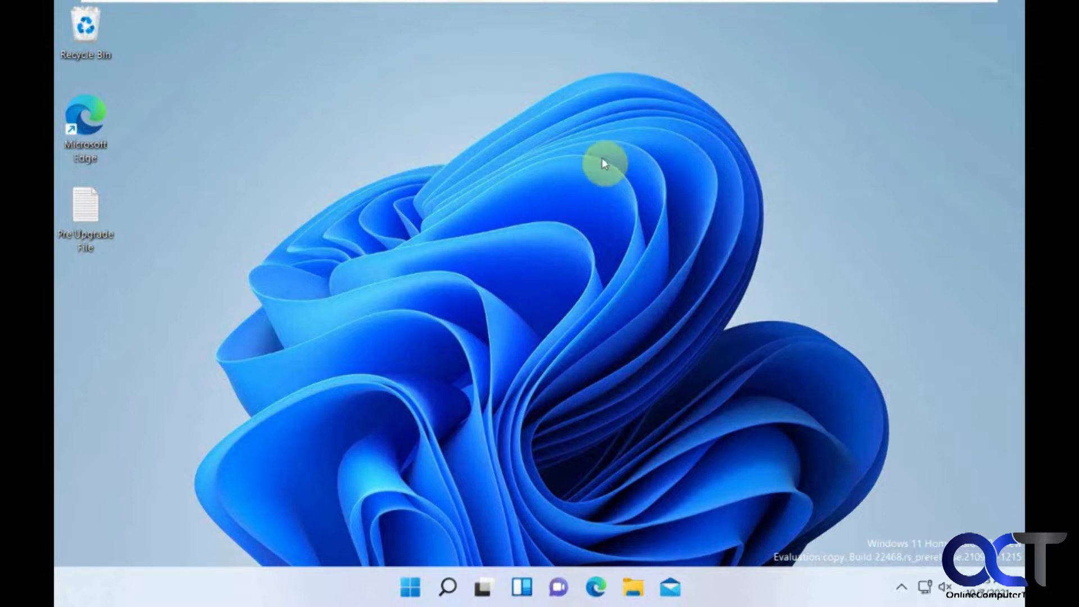
{"action": "mouse_move", "coordinate": [471, 112]}
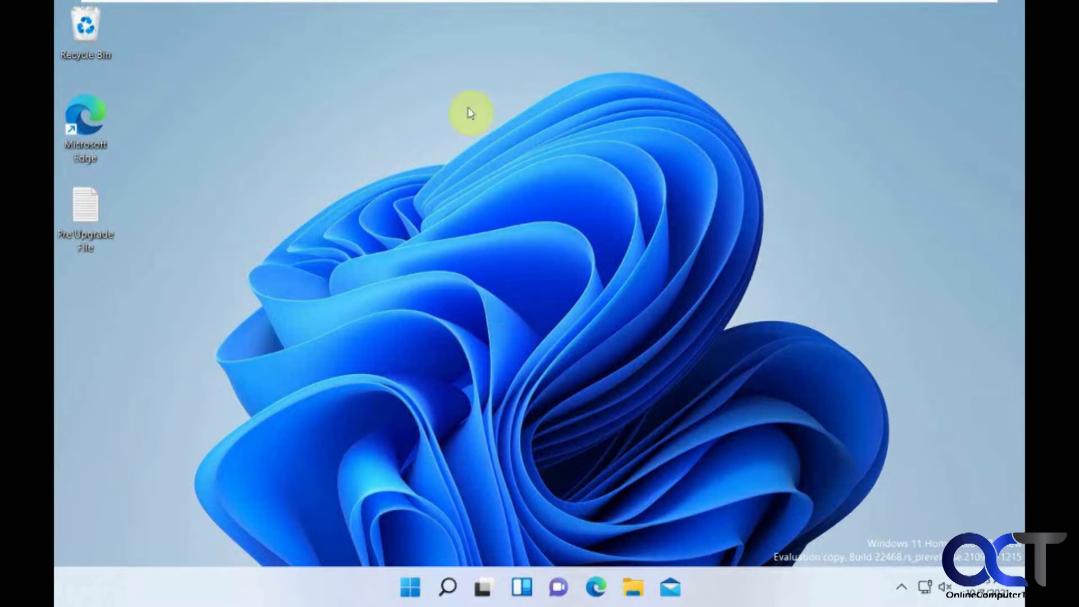
- Search for tpm.msc to view the TPM status: ready for use, manufacturer VMW, version 2.0
{"action": "left_click", "coordinate": [409, 586]}
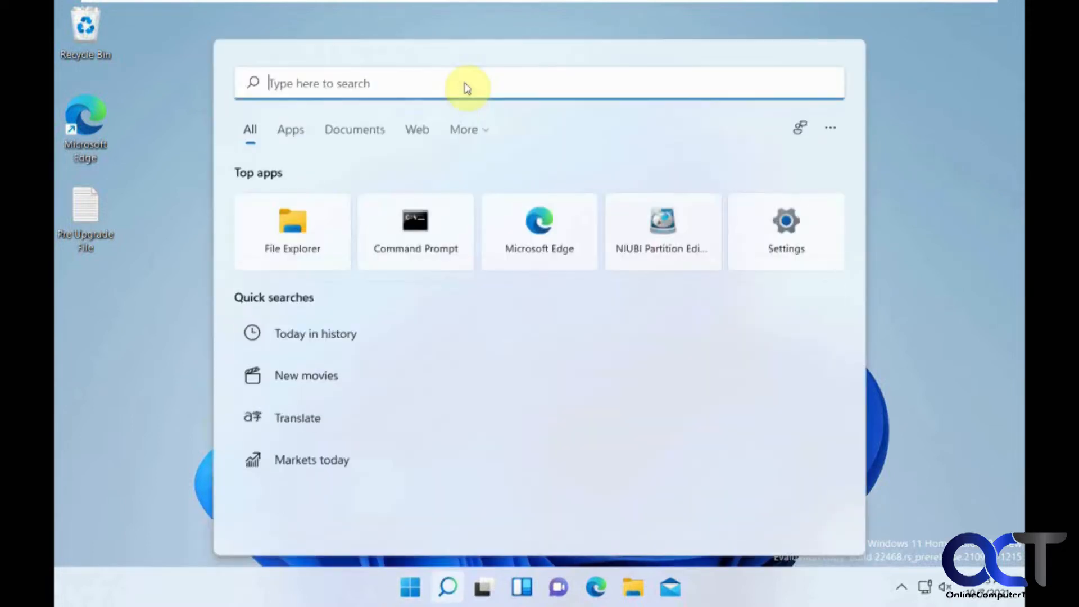
{"action": "type", "text": "tpm."}
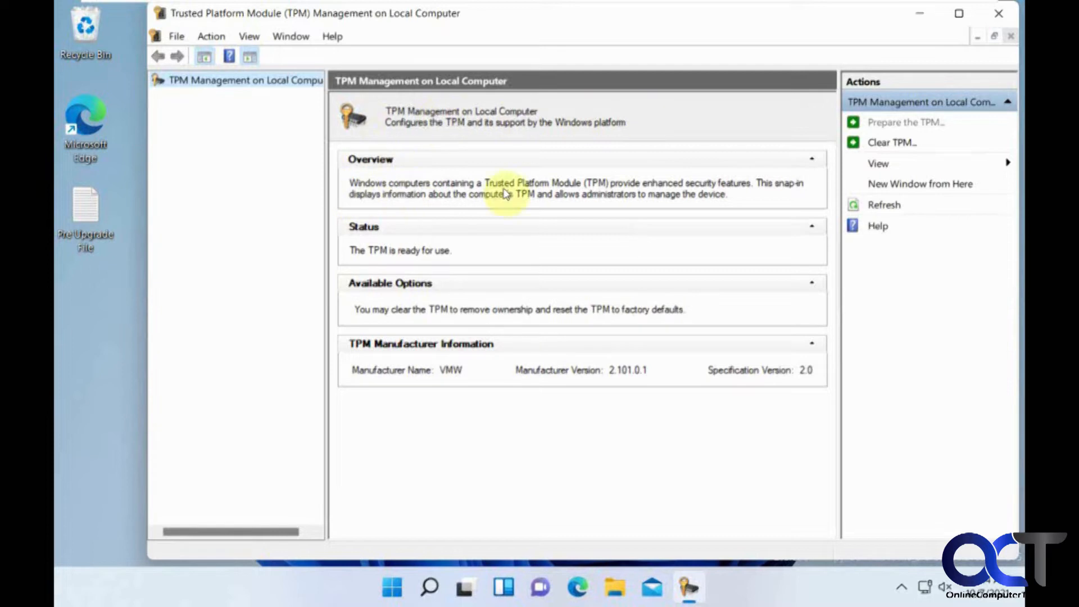
{"action": "mouse_move", "coordinate": [795, 381]}
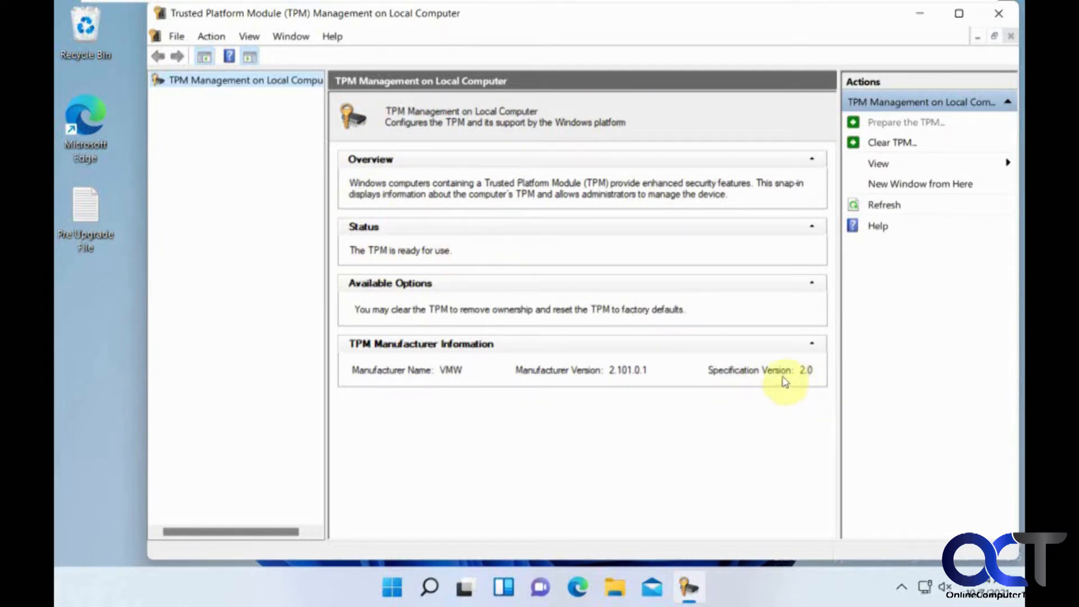
{"action": "mouse_move", "coordinate": [998, 14]}
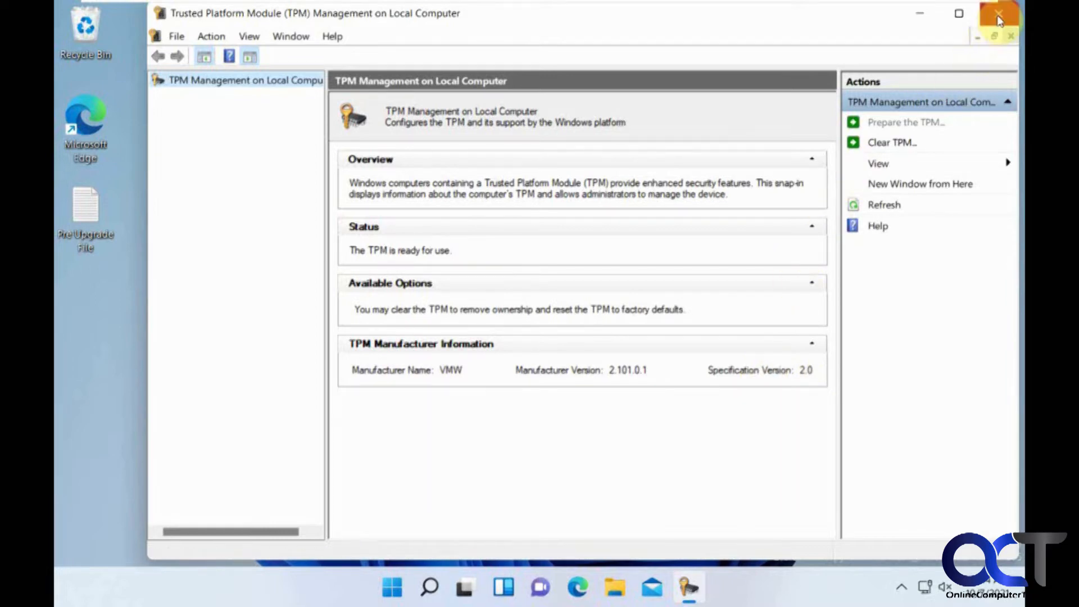
- Close the TPM console and shut down Windows 11 from the Start menu
{"action": "left_click", "coordinate": [998, 14]}
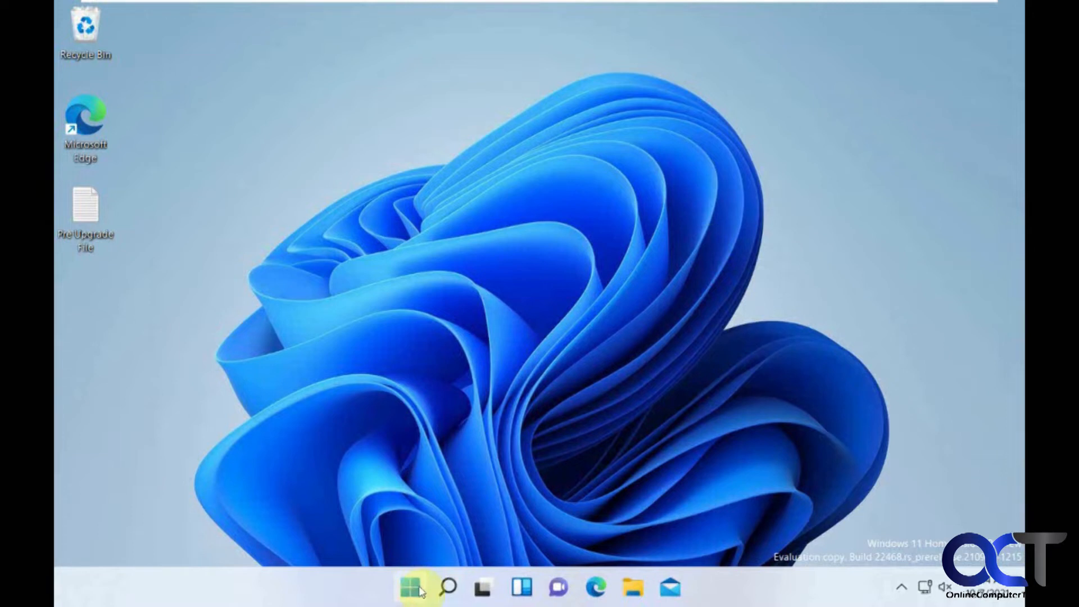
{"action": "left_click", "coordinate": [409, 586]}
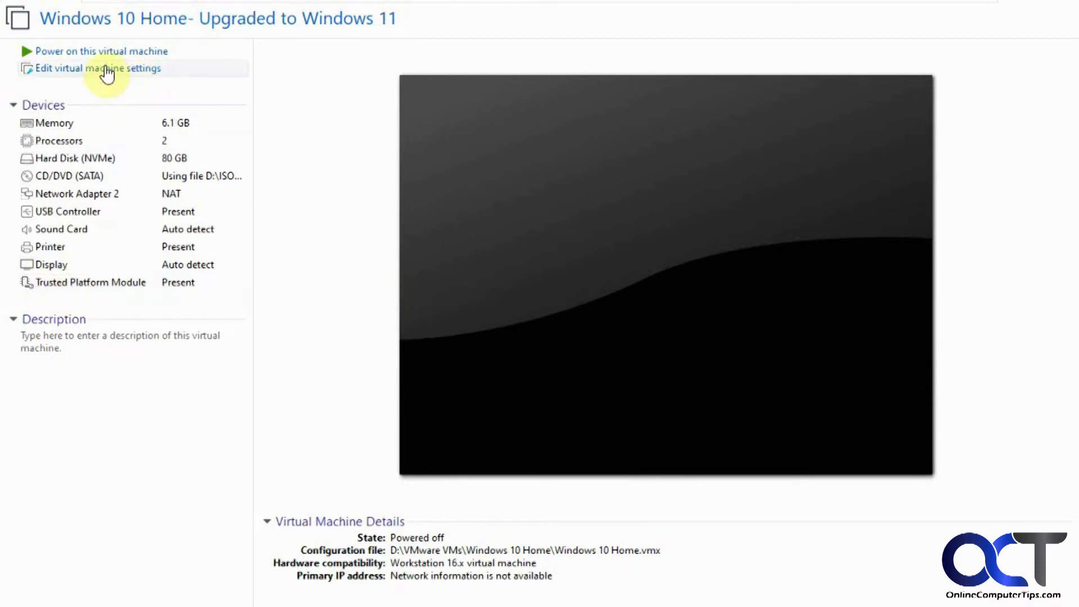
- Review the VM's Access Control encryption settings under Options
{"action": "left_click", "coordinate": [97, 68]}
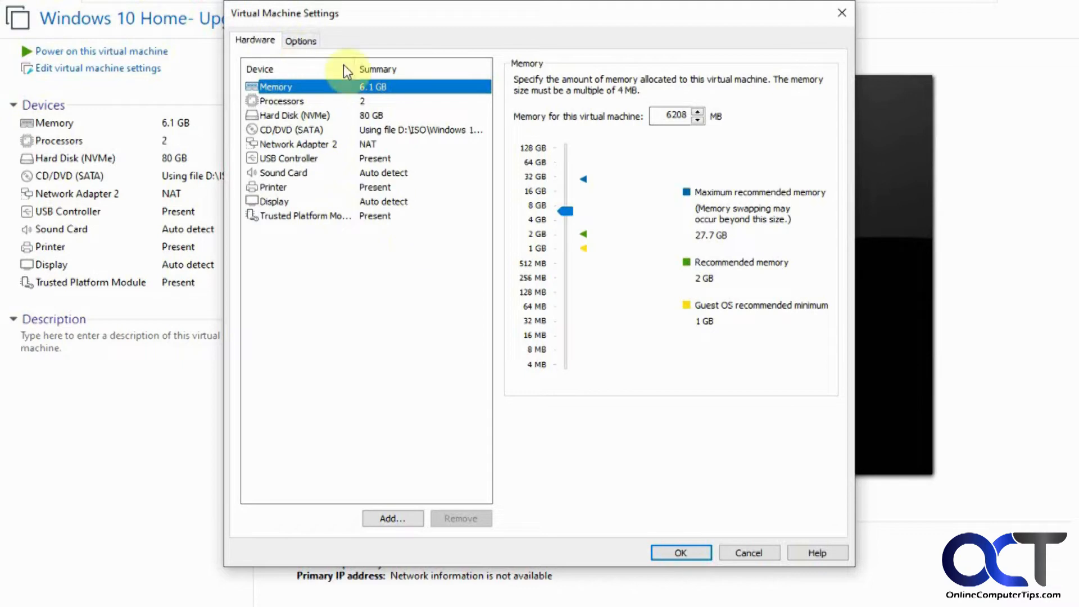
{"action": "left_click", "coordinate": [301, 41]}
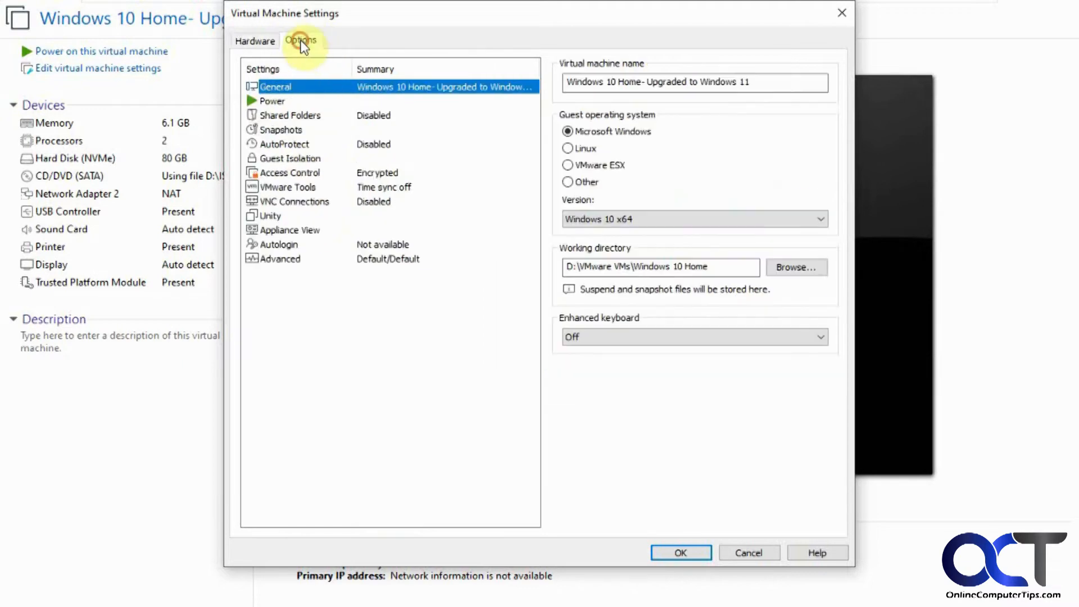
{"action": "left_click", "coordinate": [290, 172]}
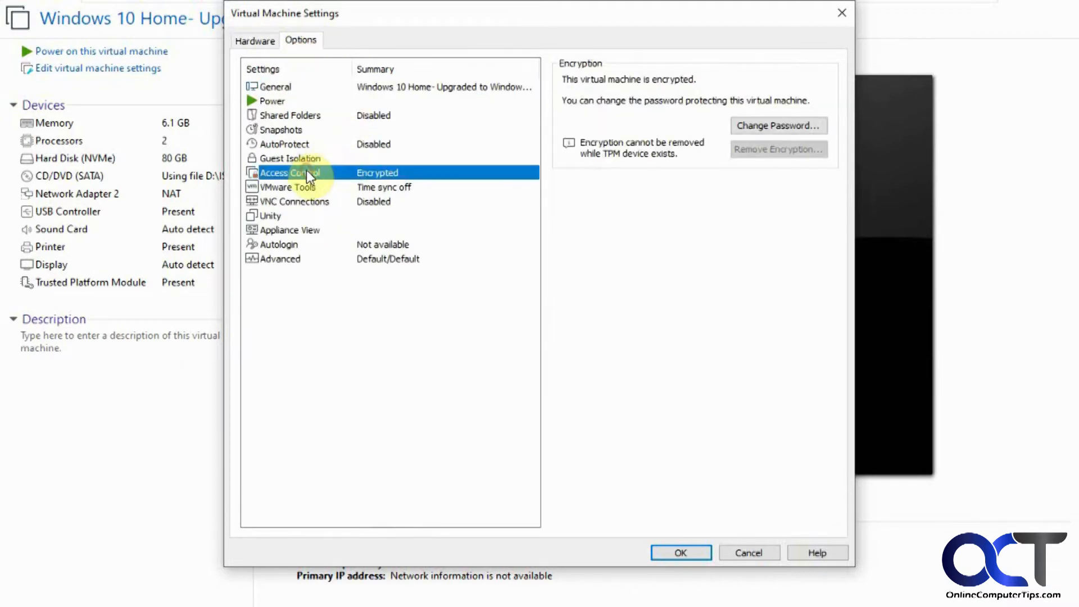
{"action": "mouse_move", "coordinate": [627, 87]}
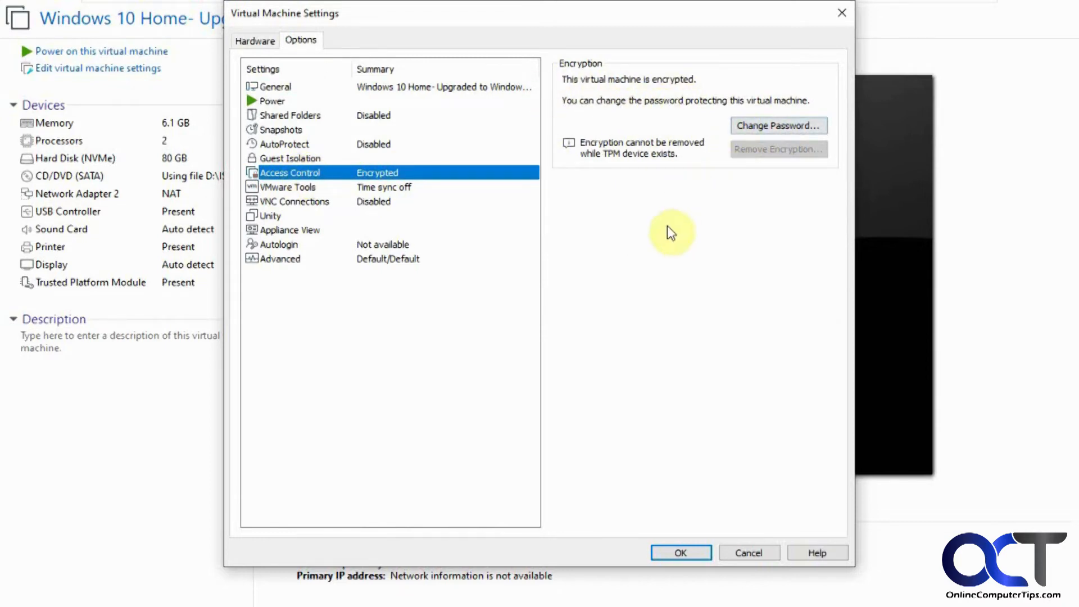
{"action": "mouse_move", "coordinate": [303, 82]}
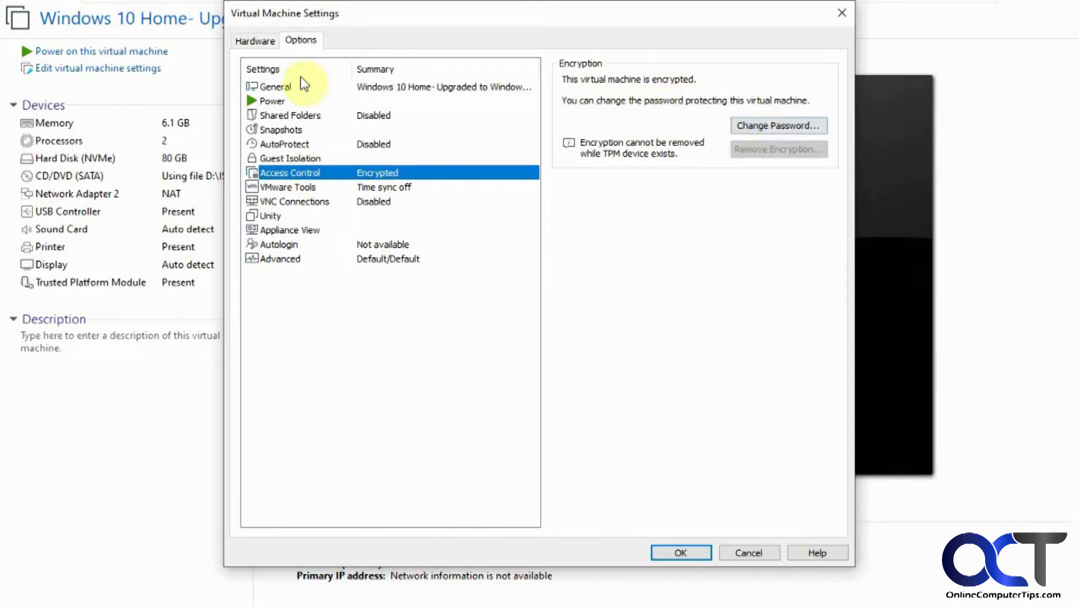
- Remove the Trusted Platform Module from the Hardware list and save with OK
{"action": "left_click", "coordinate": [255, 40]}
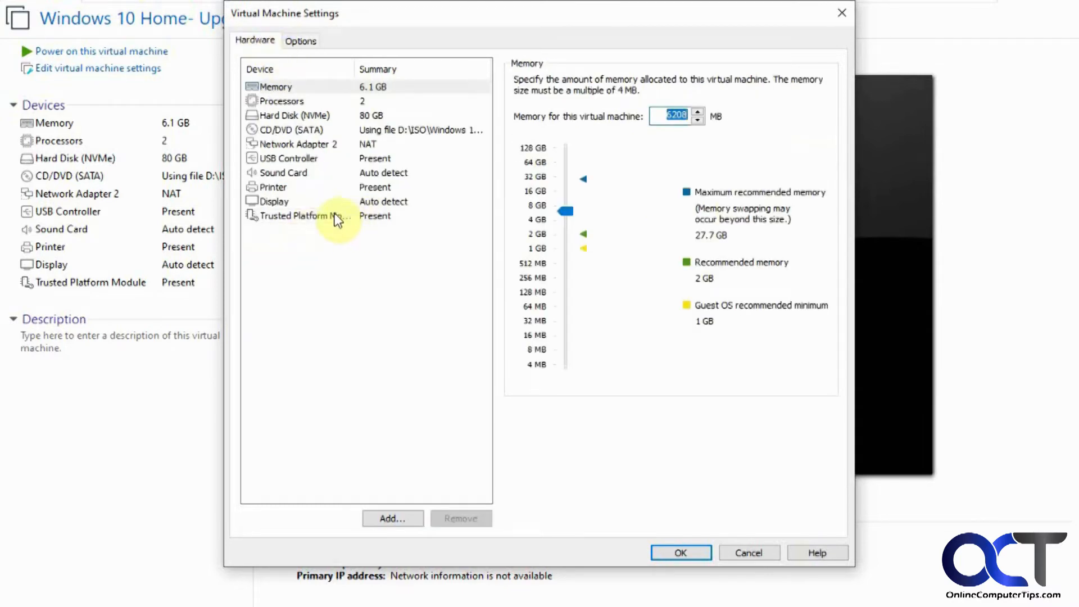
{"action": "mouse_move", "coordinate": [326, 222]}
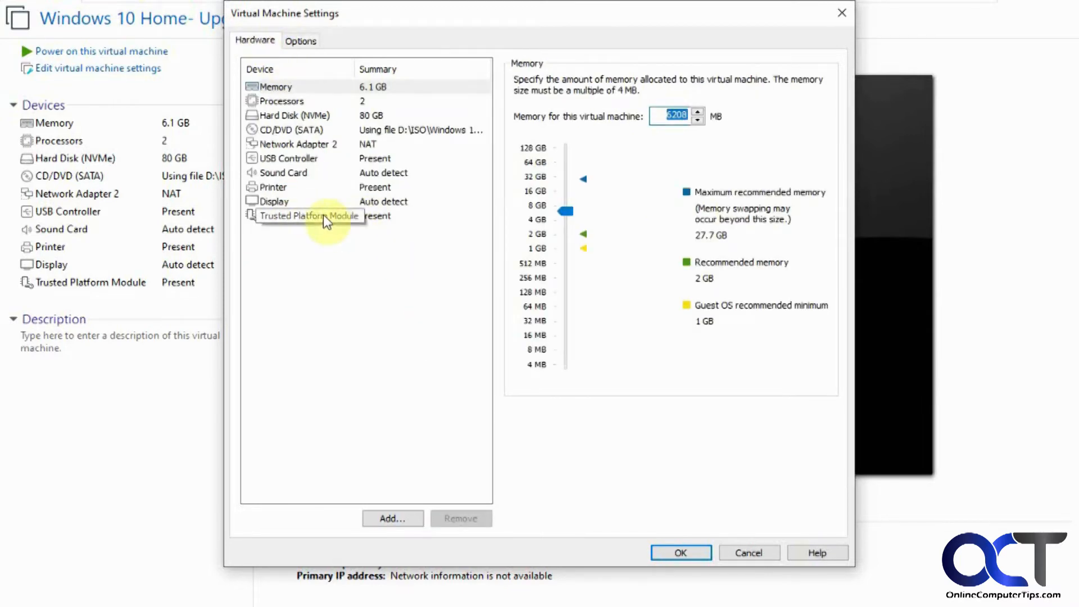
{"action": "left_click", "coordinate": [310, 216]}
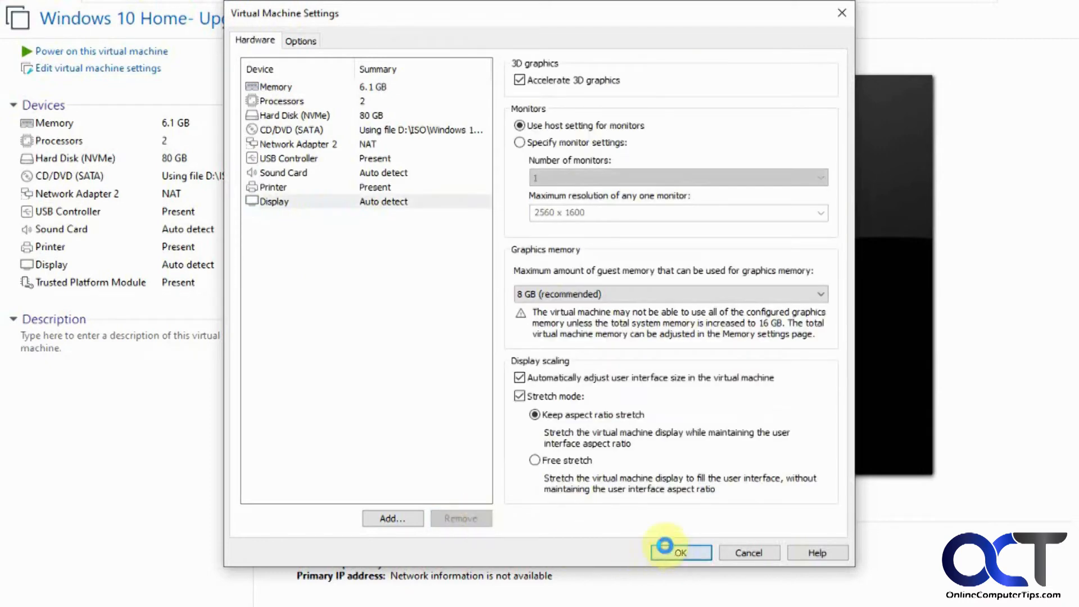
{"action": "left_click", "coordinate": [680, 553]}
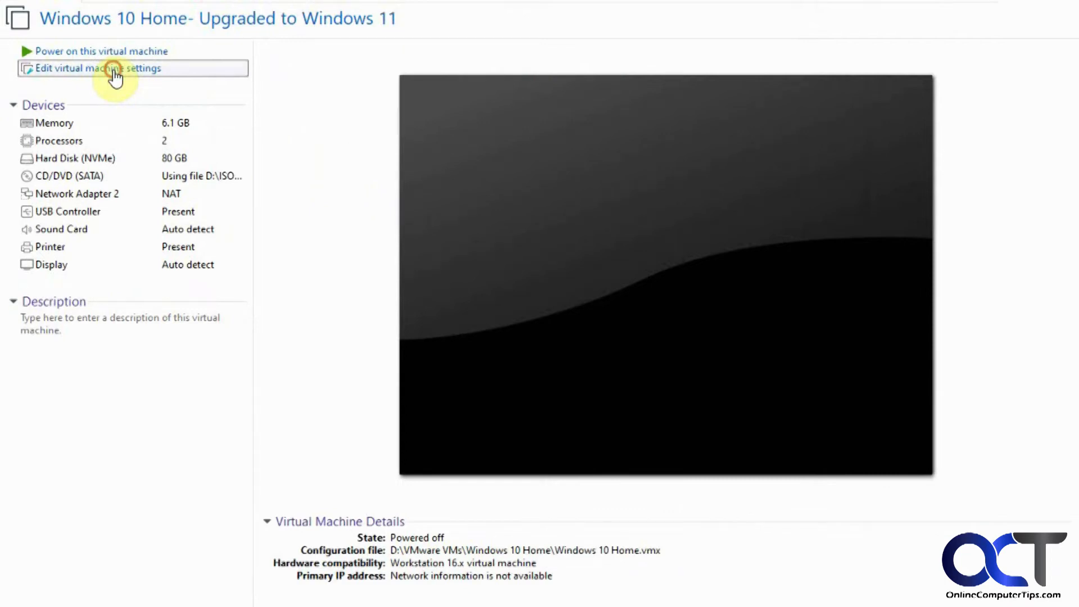
- Confirm the hardware list has no TPM and power on the Windows 11 VM
{"action": "left_click", "coordinate": [95, 67]}
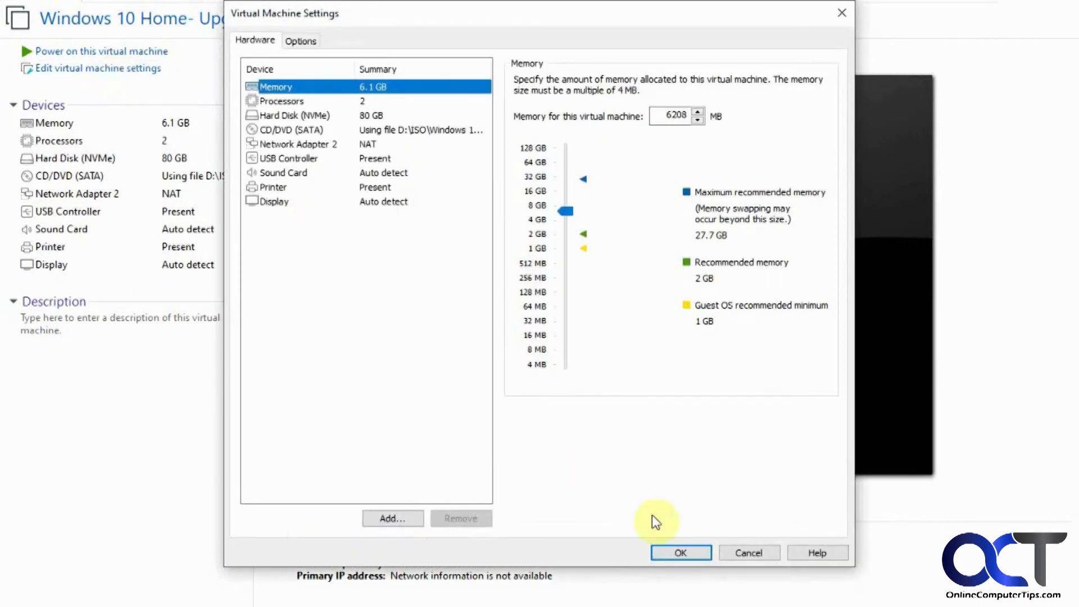
{"action": "left_click", "coordinate": [680, 553]}
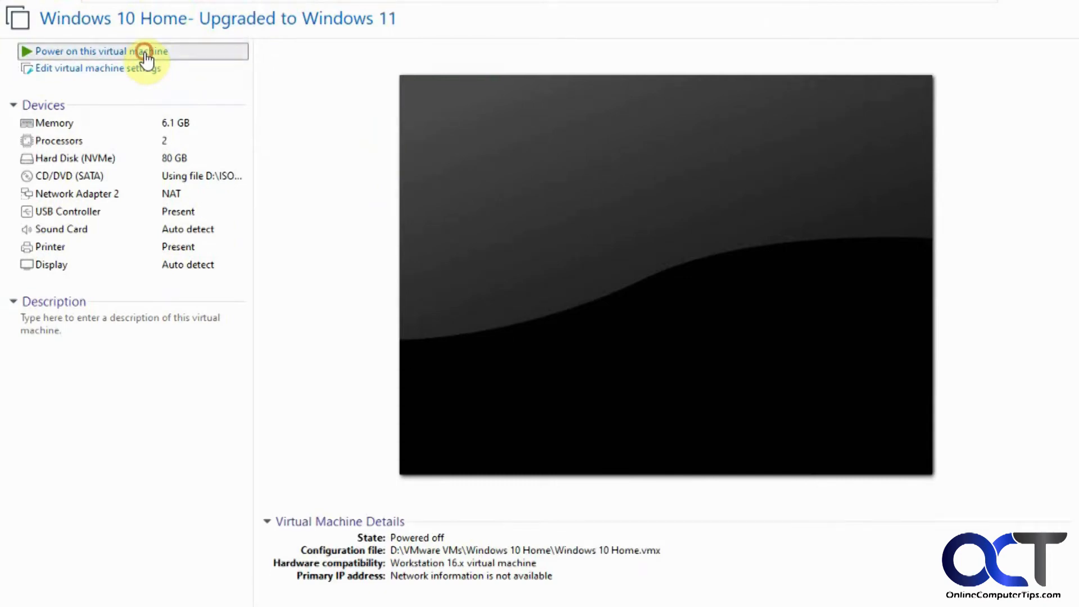
{"action": "left_click", "coordinate": [99, 51]}
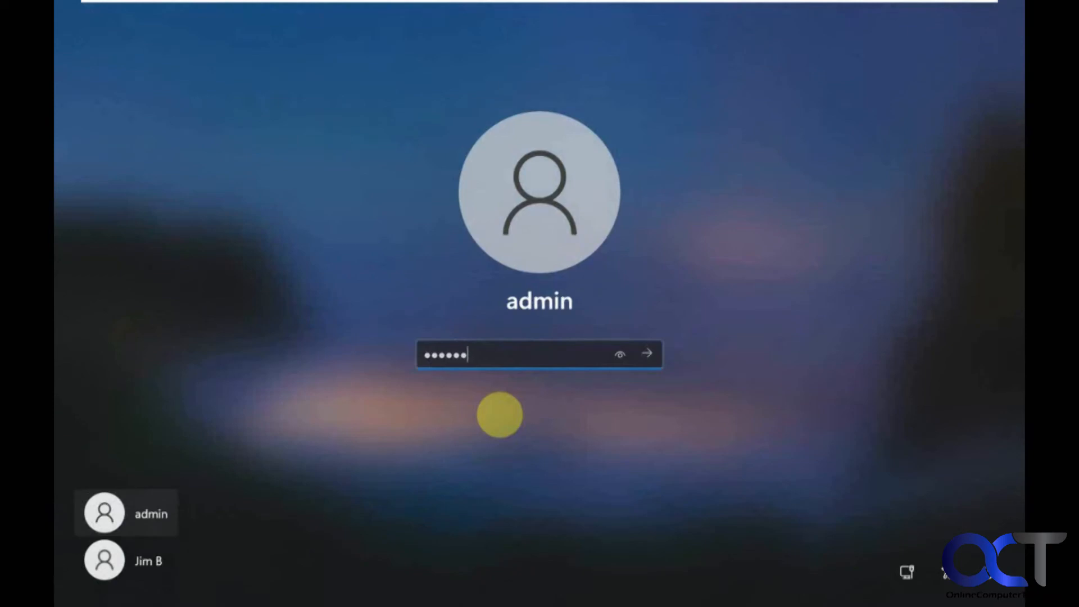
- Sign in and launch tpm.msc, which reports no compatible TPM can be found
{"action": "left_click", "coordinate": [645, 353]}
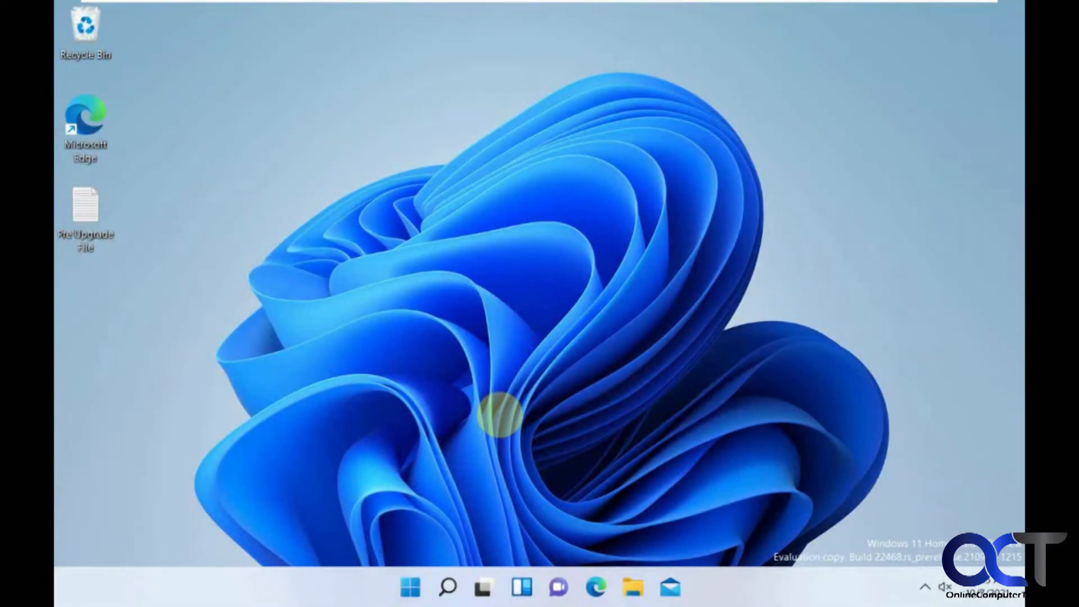
{"action": "mouse_move", "coordinate": [471, 485]}
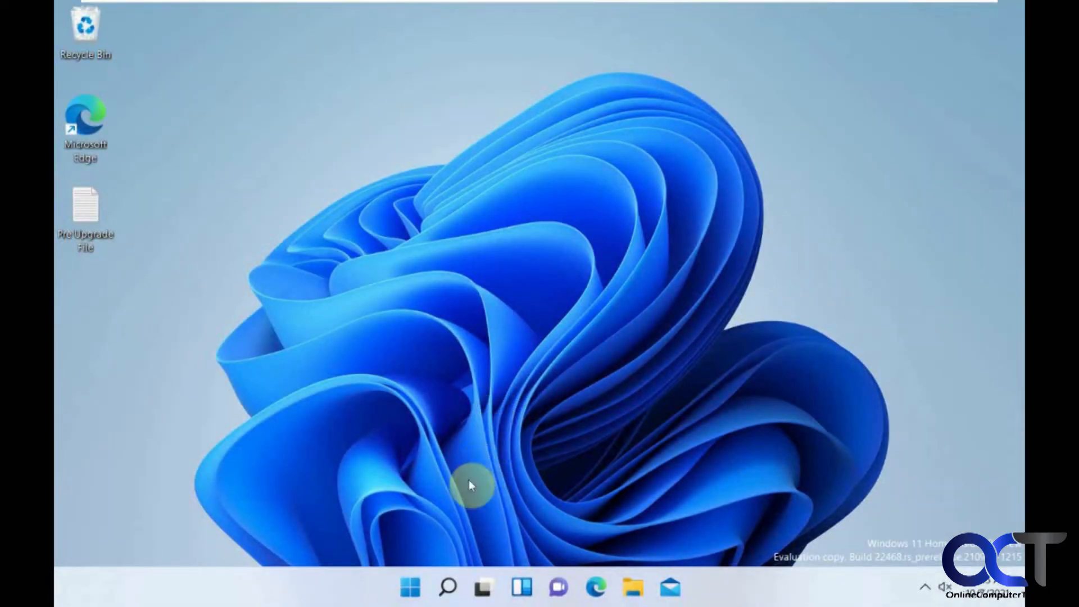
{"action": "left_click", "coordinate": [410, 587]}
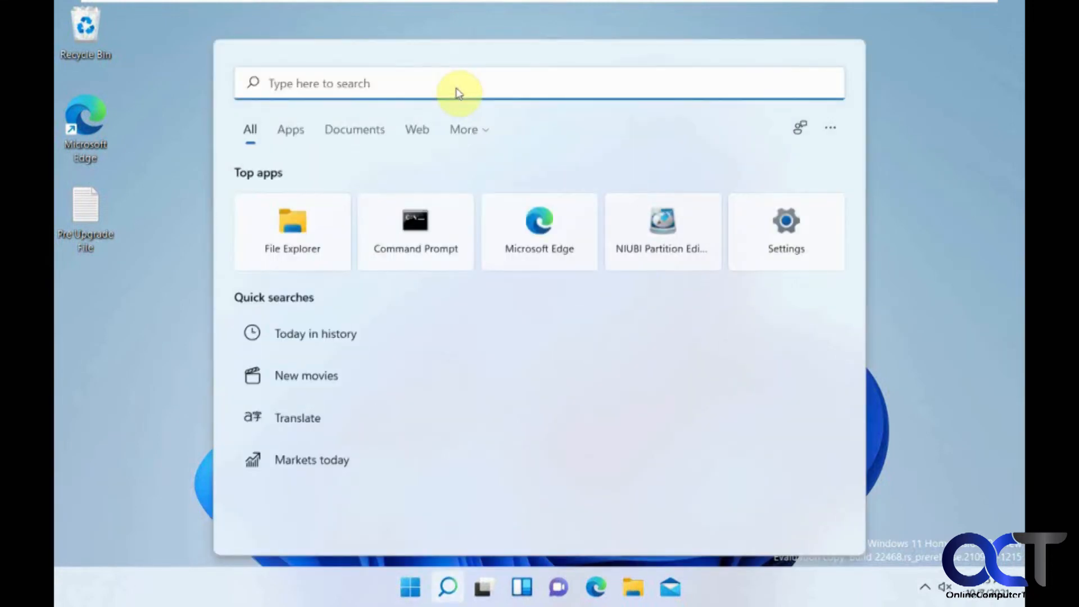
{"action": "type", "text": "tpm.msc"}
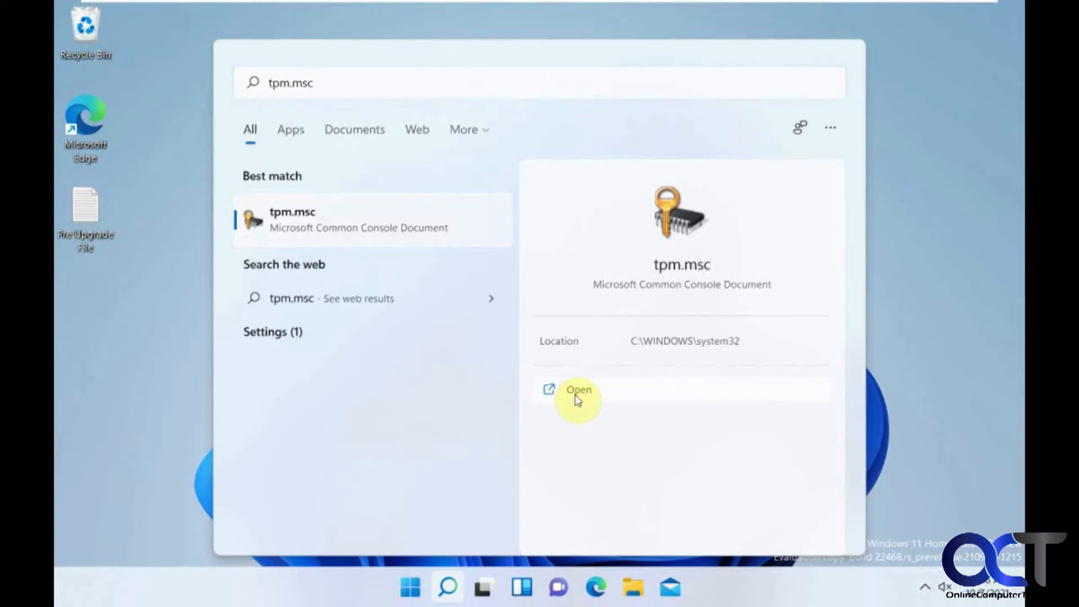
{"action": "left_click", "coordinate": [578, 390]}
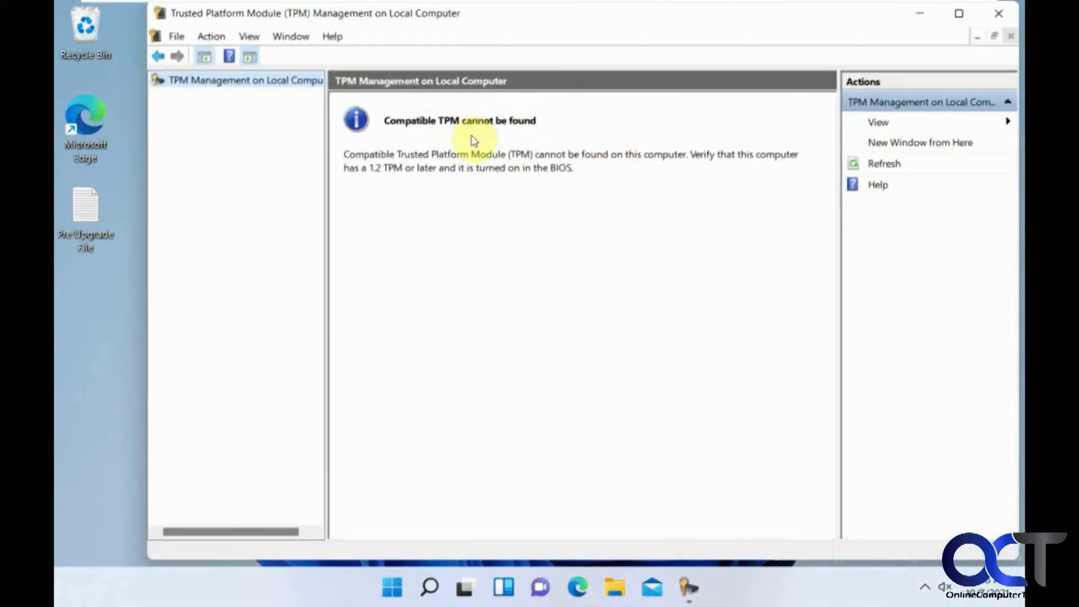
{"action": "mouse_move", "coordinate": [561, 306]}
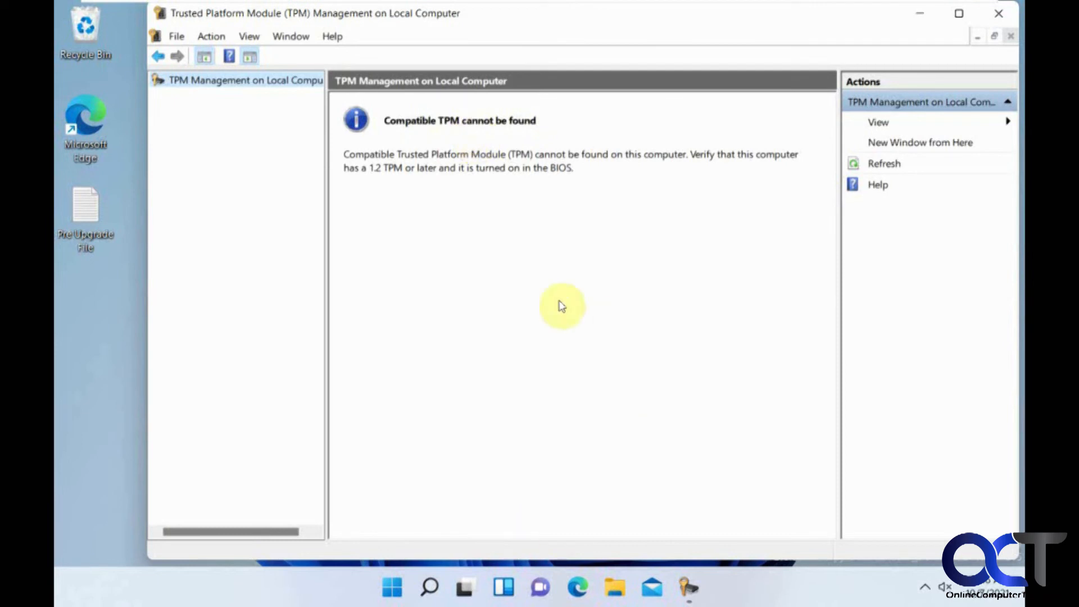
{"action": "mouse_move", "coordinate": [612, 96]}
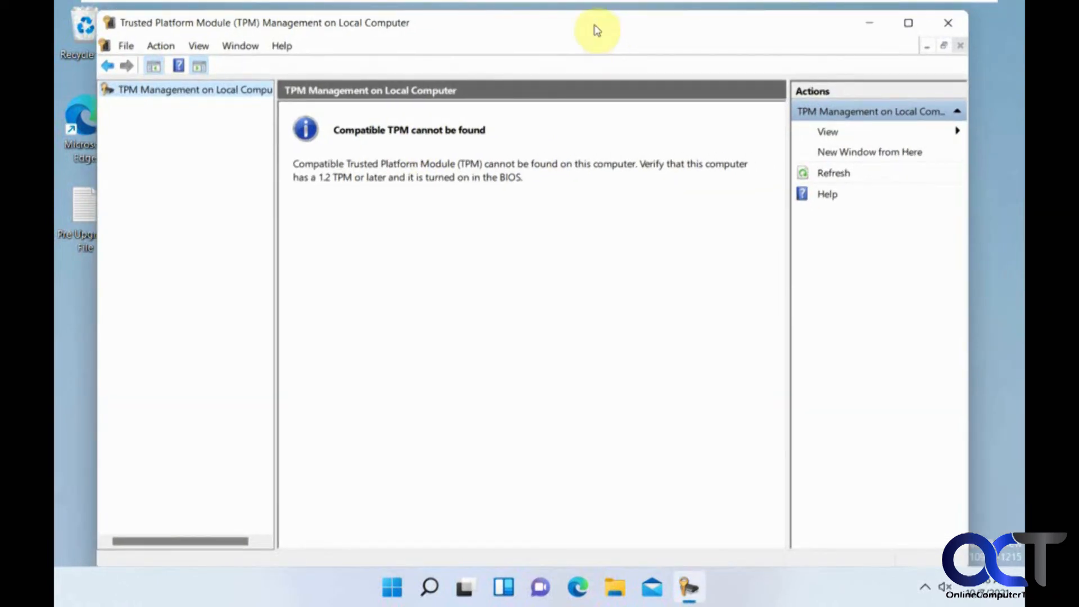
{"action": "mouse_move", "coordinate": [563, 274]}
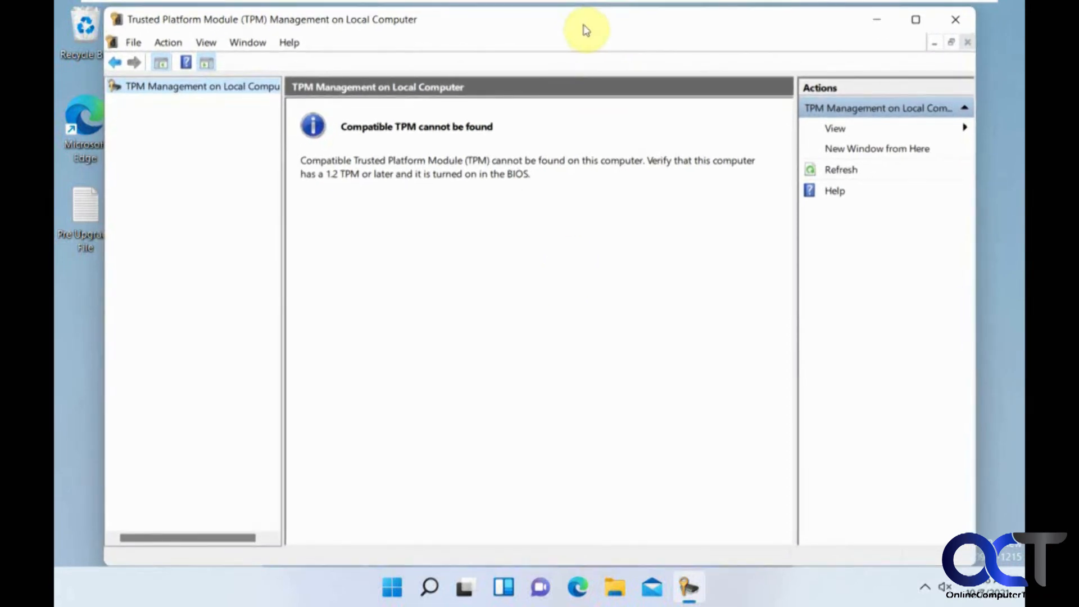
{"action": "mouse_move", "coordinate": [440, 332]}
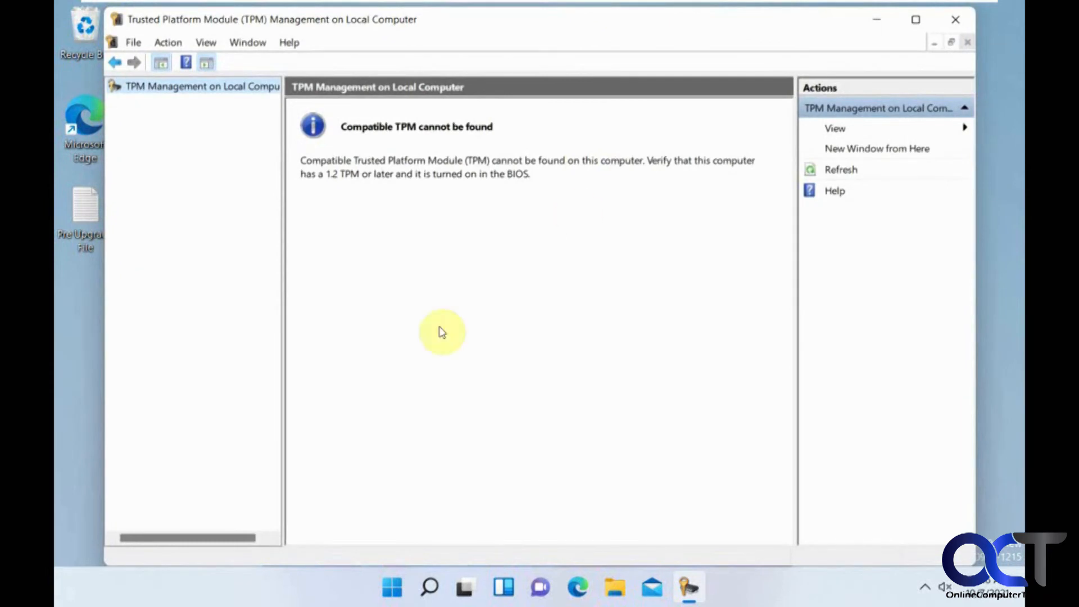
{"action": "mouse_move", "coordinate": [513, 228]}
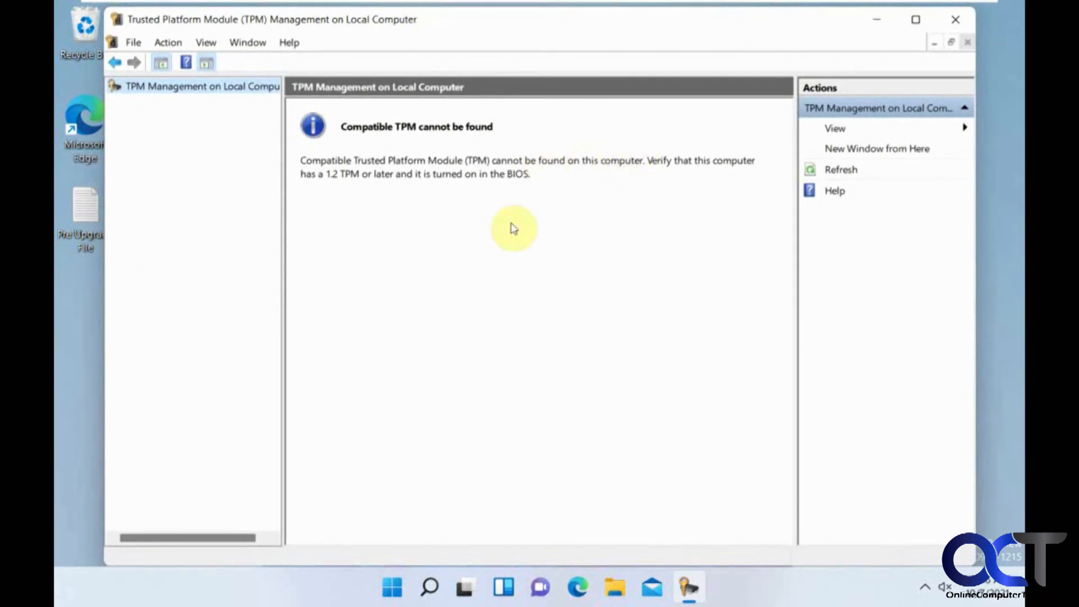
{"action": "mouse_move", "coordinate": [496, 232]}
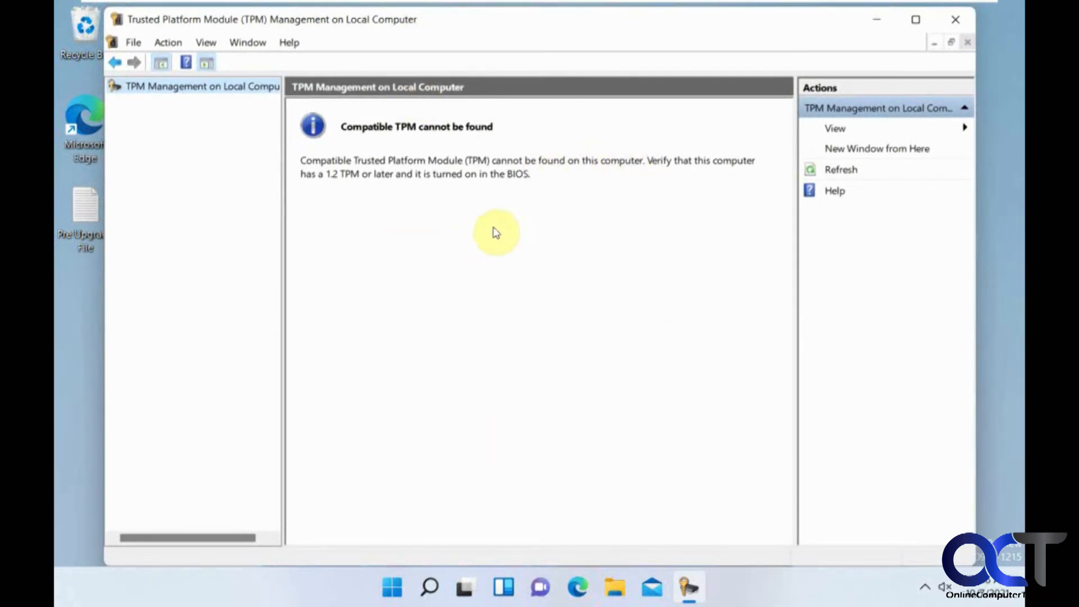
{"action": "mouse_move", "coordinate": [461, 195]}
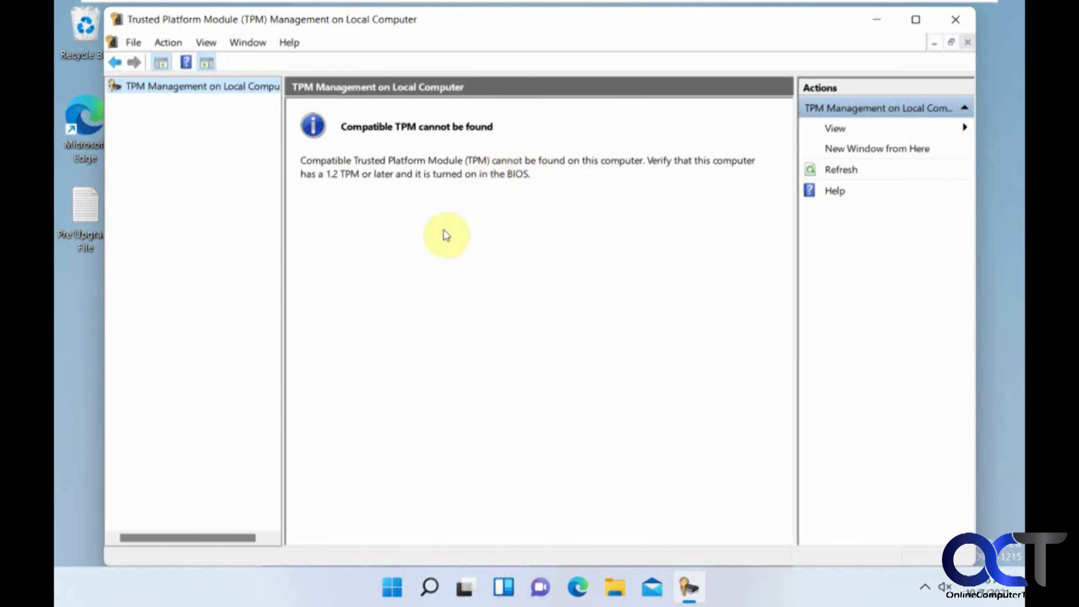
{"action": "mouse_move", "coordinate": [501, 353]}
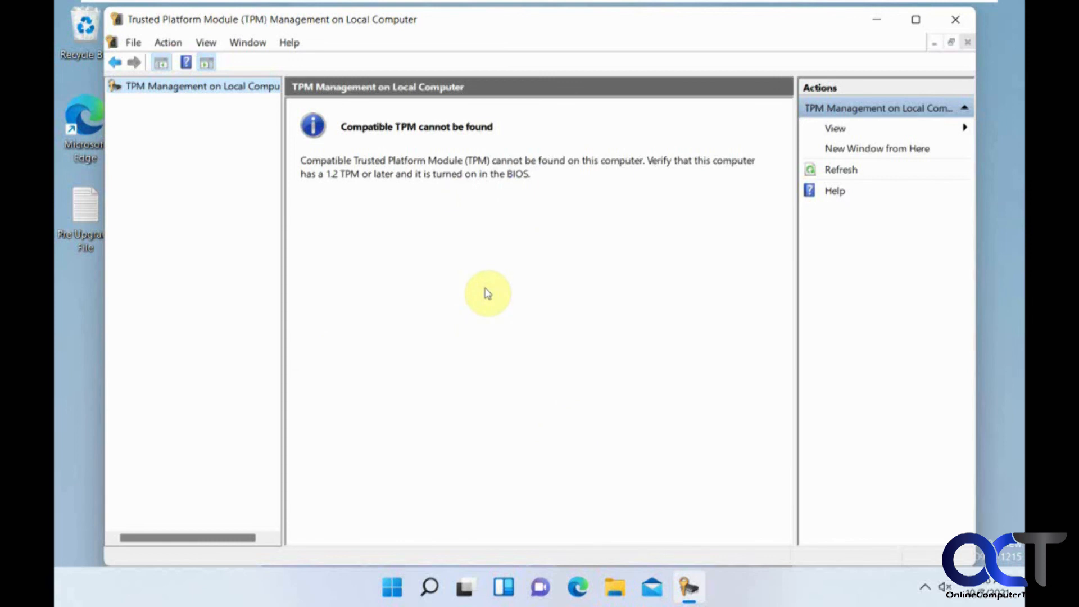
{"action": "mouse_move", "coordinate": [524, 295]}
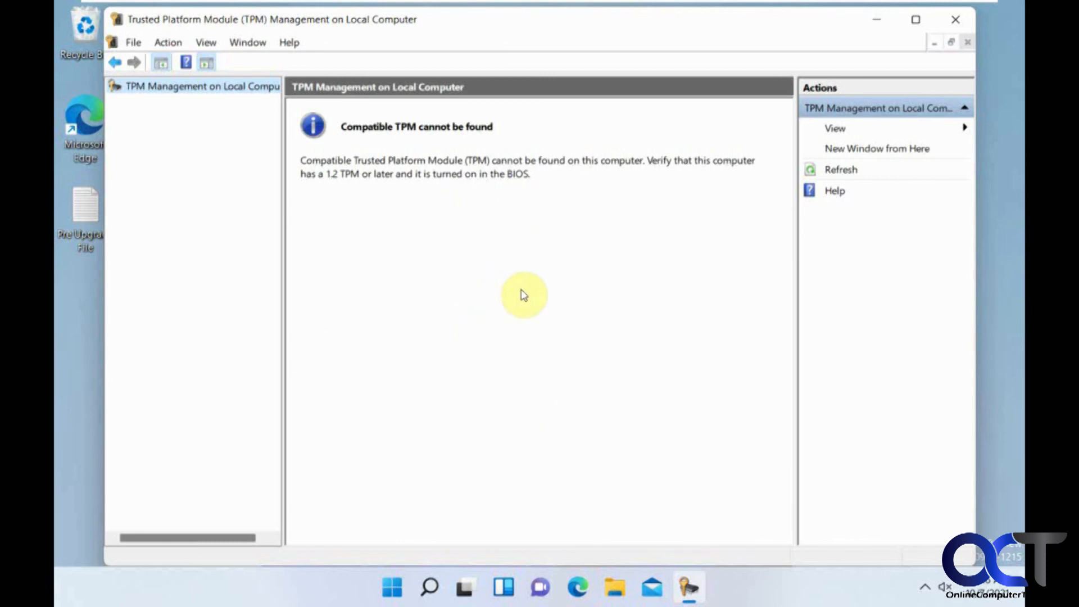